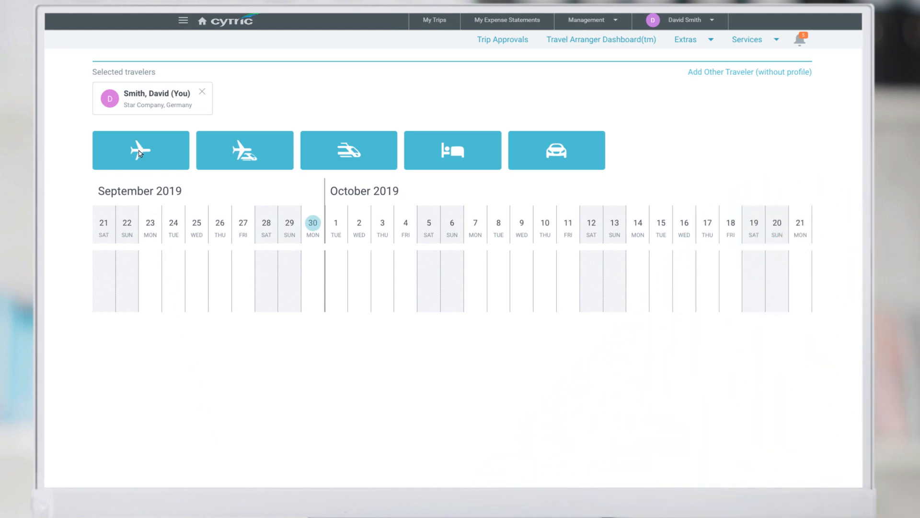
# Start a flight booking from the dashboard, loading the FRA–LON round-trip search form
pyautogui.click(140, 149)
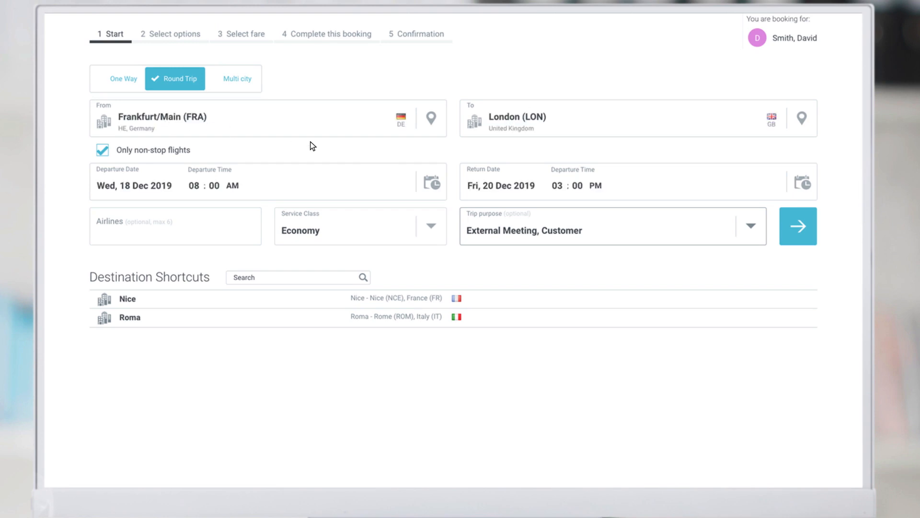
# Run the search and pick Europe Airways 924 out with the 315.65 € 908 return
pyautogui.click(798, 225)
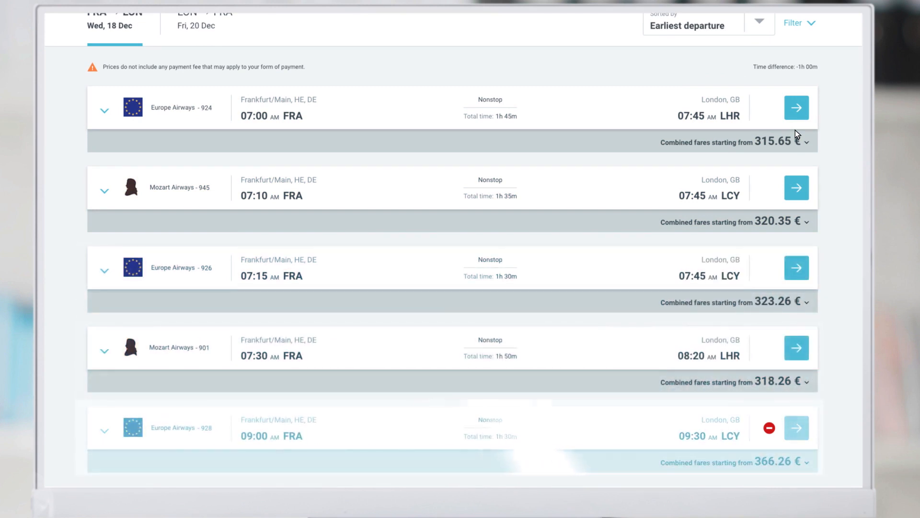
pyautogui.scroll(3)
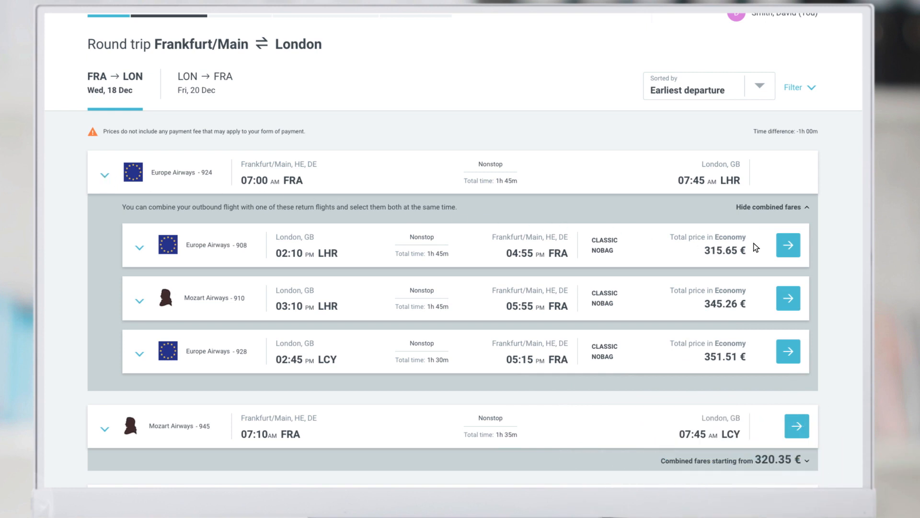
pyautogui.click(788, 245)
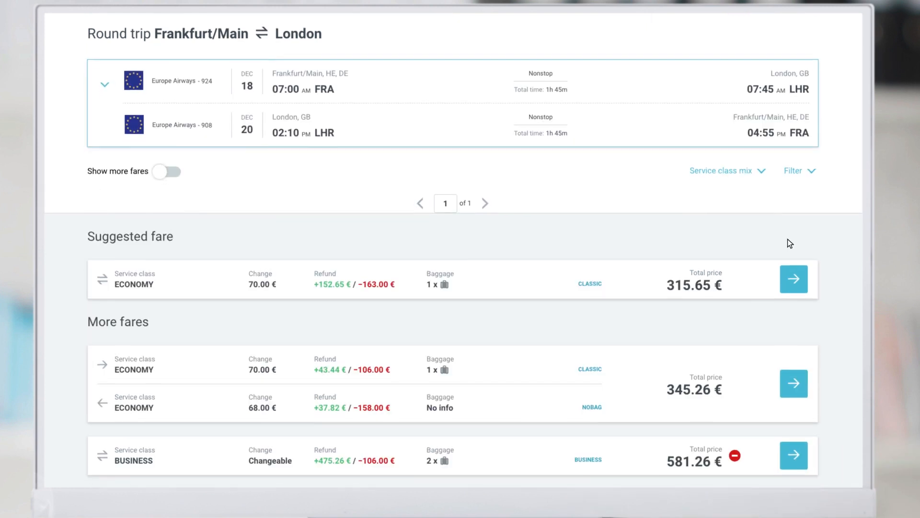
# Choose the Suggested economy fare at 315.65 € to reach the booking details
pyautogui.scroll(-3)
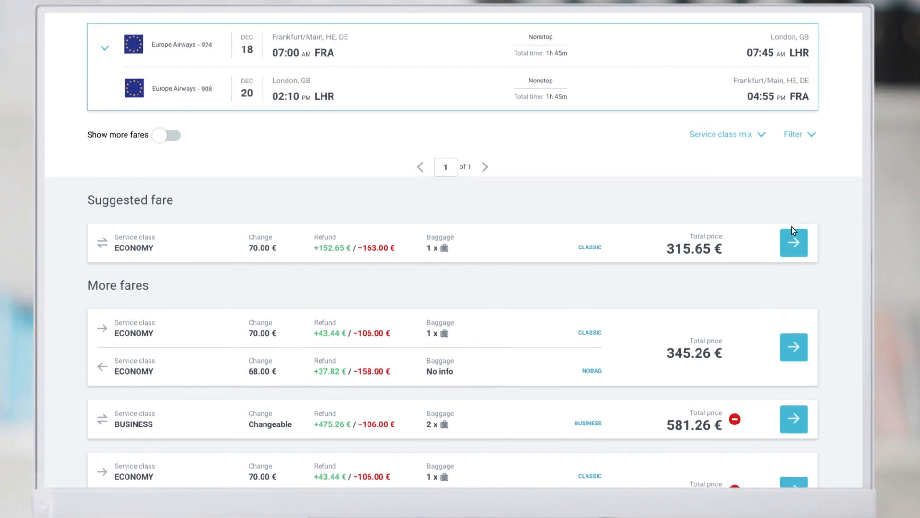
pyautogui.click(794, 242)
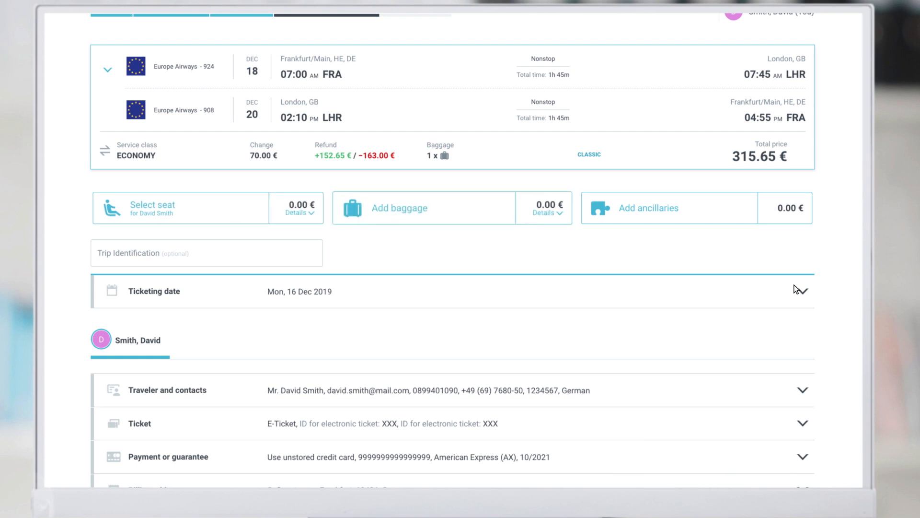
# Review included baggage without extras, then complete the 315.65 € booking for confirmation
pyautogui.click(399, 208)
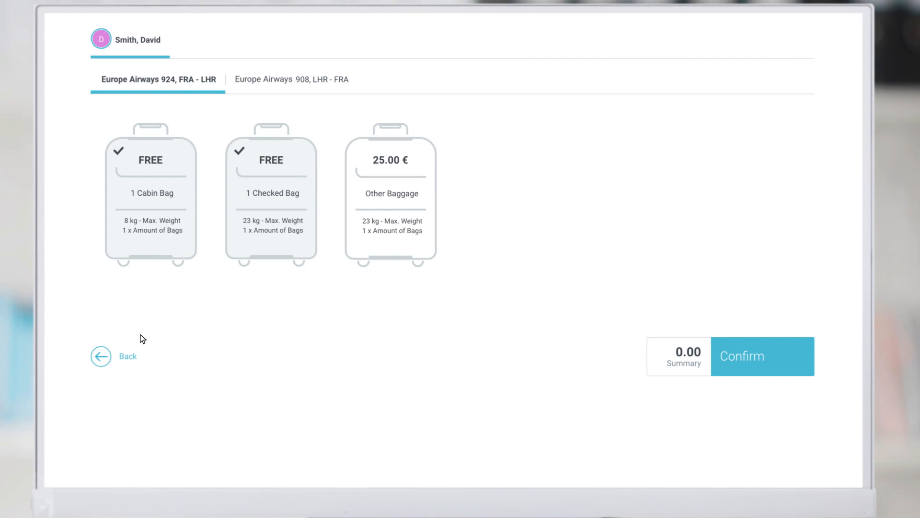
pyautogui.click(762, 356)
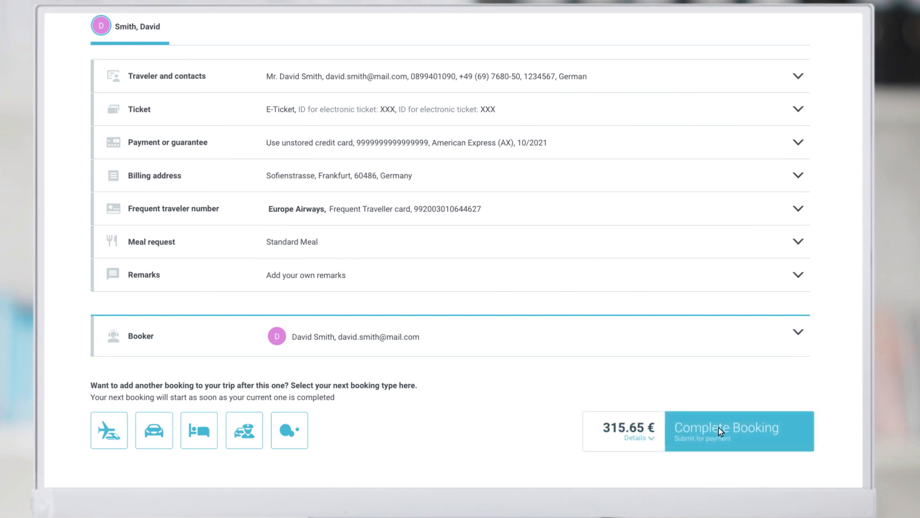
pyautogui.click(726, 427)
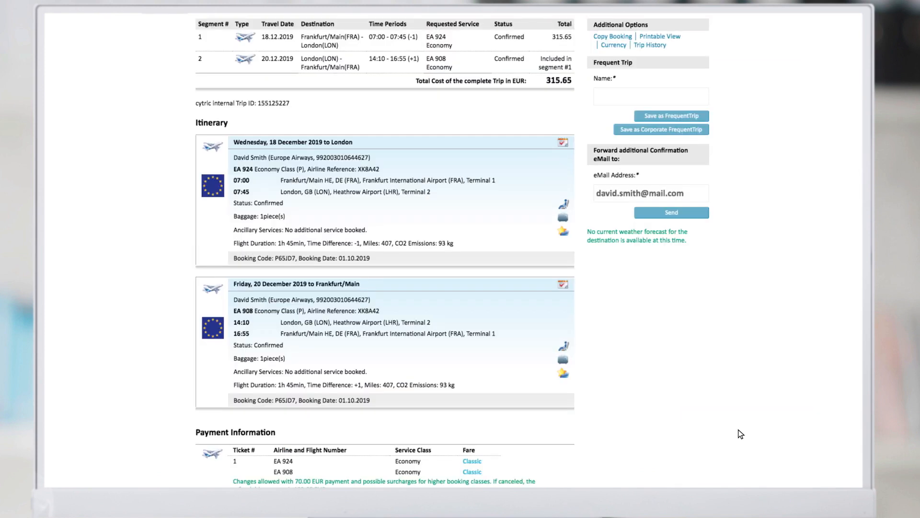
pyautogui.scroll(-3)
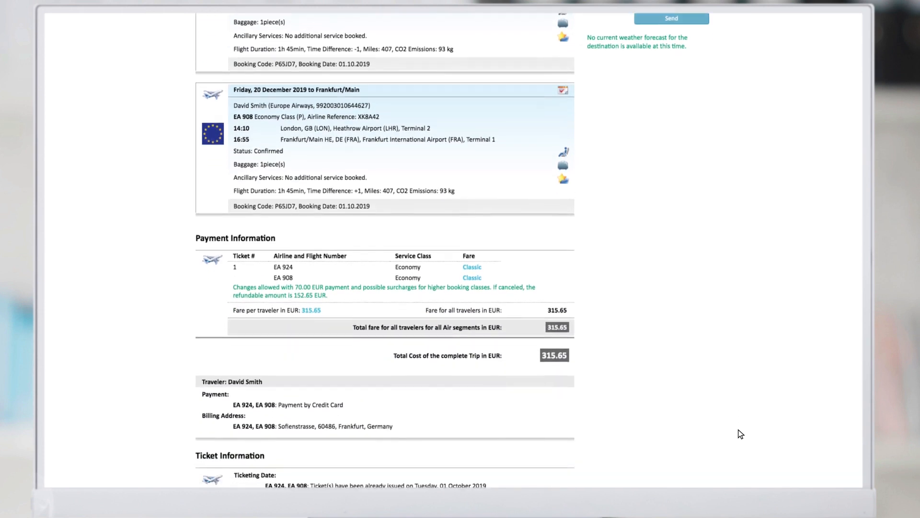
pyautogui.scroll(-3)
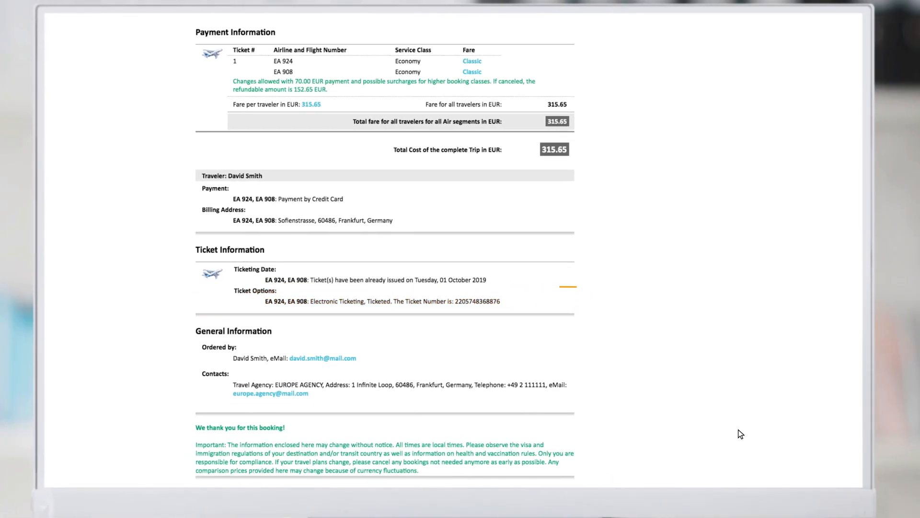
pyautogui.scroll(3)
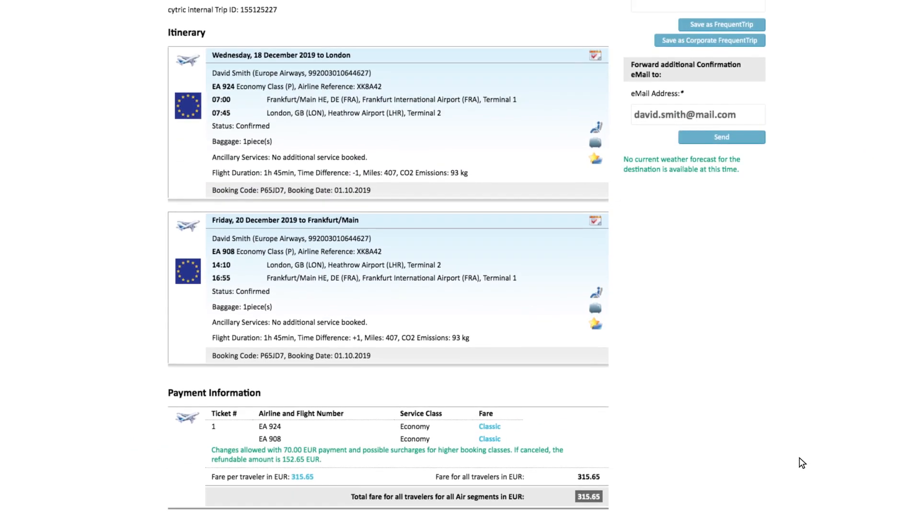
pyautogui.scroll(-3)
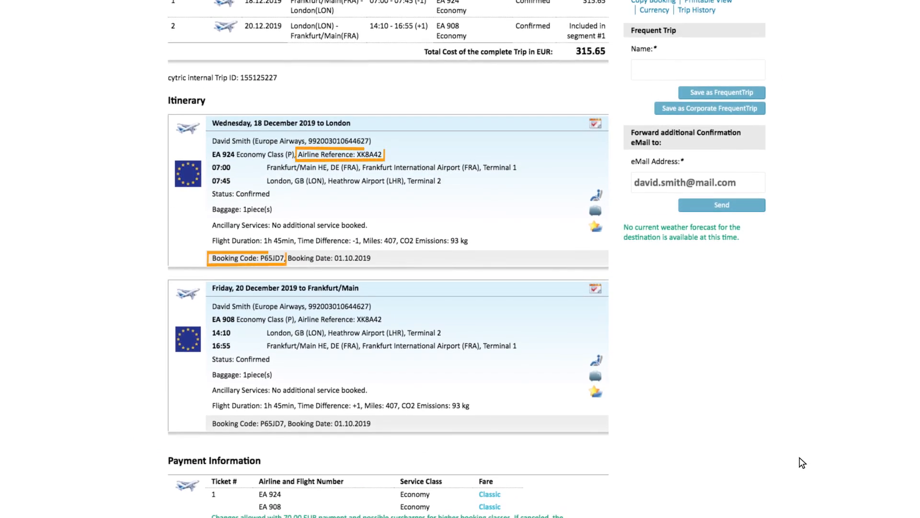